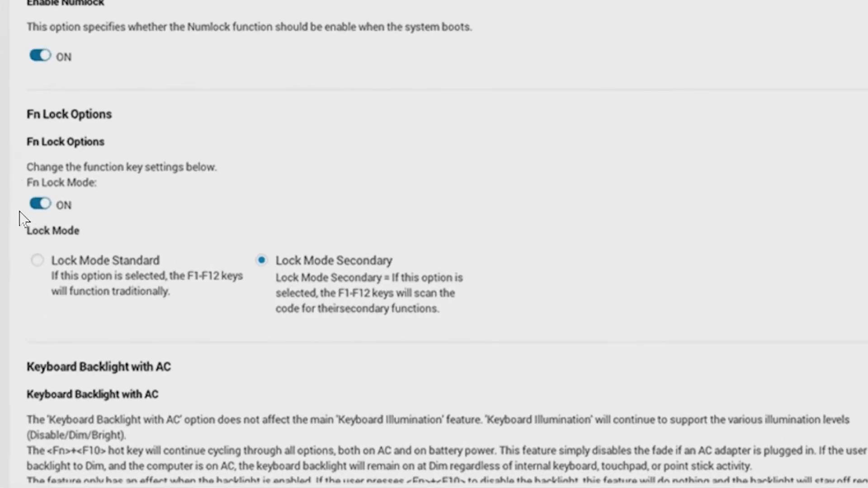
mouse_move(33, 282)
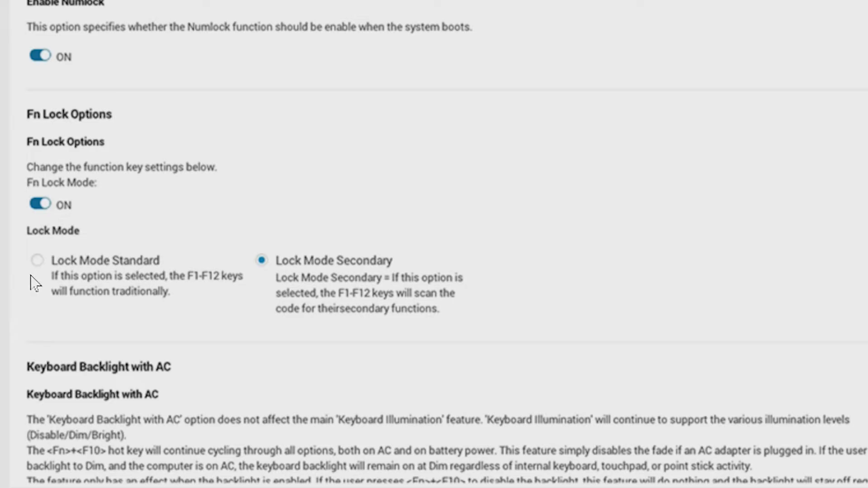
mouse_move(247, 304)
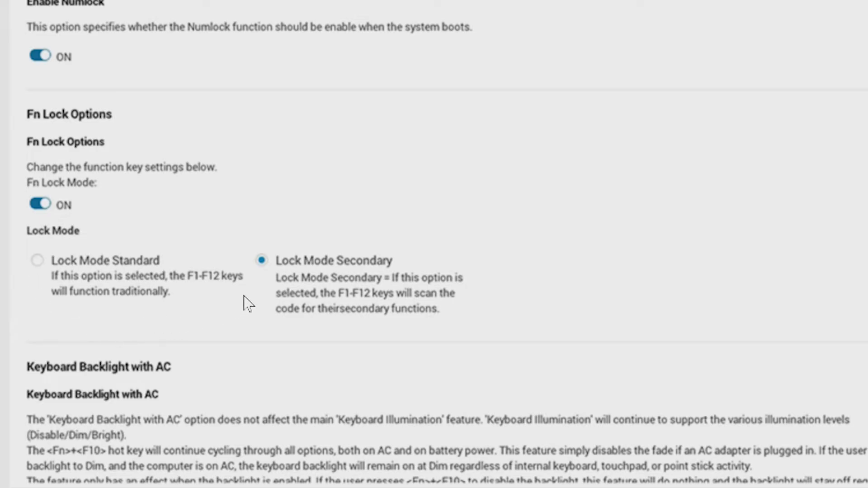
mouse_move(268, 283)
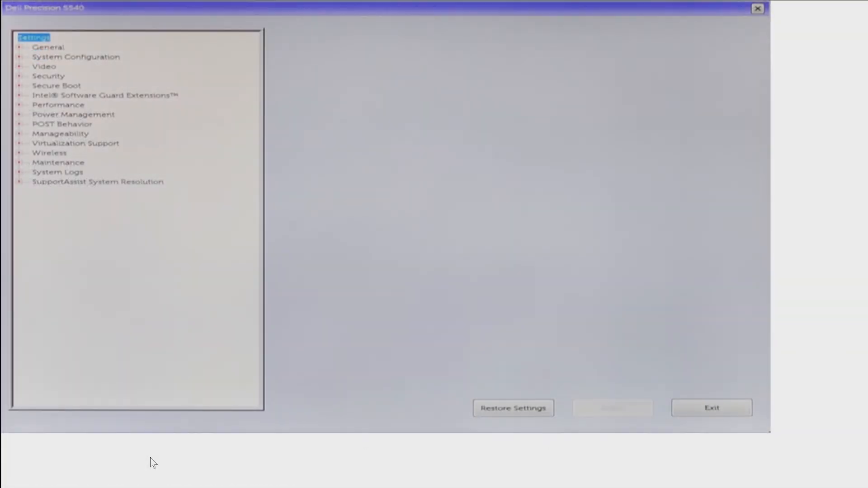
Step: Back out of the Fn Lock options to the top-level Settings categories
left_click(75, 56)
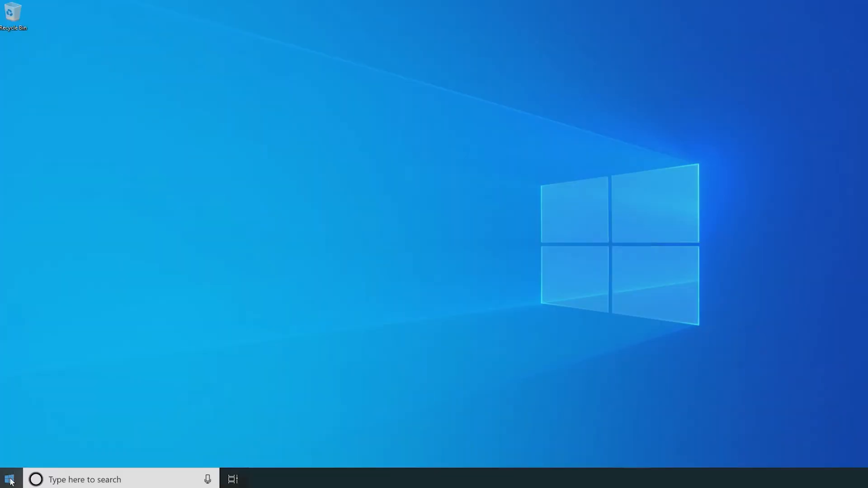
Step: Launch Windows Mobility Center from the Start button's quick link menu
right_click(9, 480)
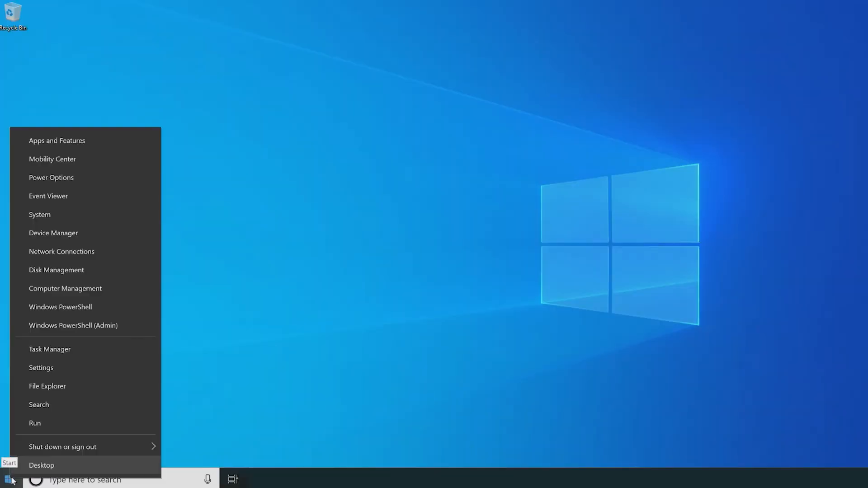
mouse_move(104, 183)
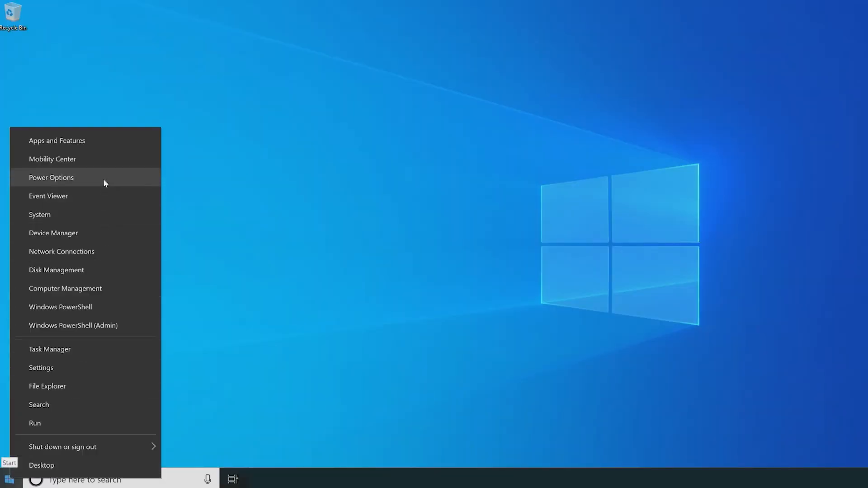
left_click(52, 159)
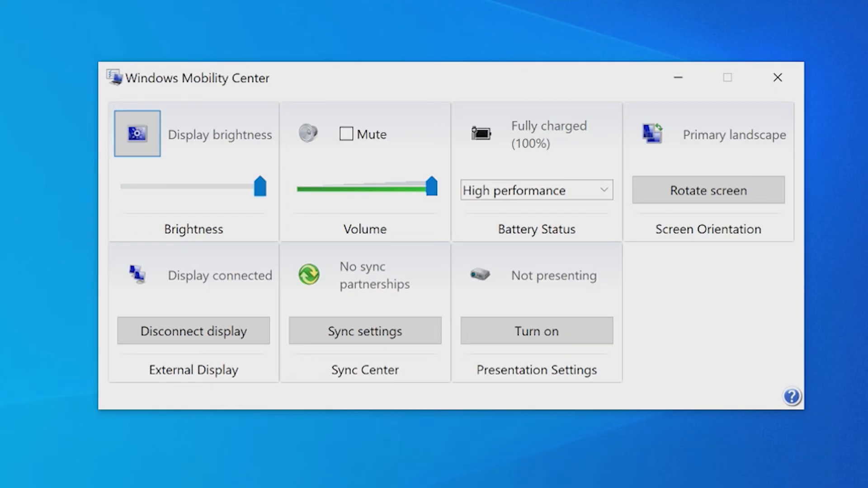
mouse_move(754, 319)
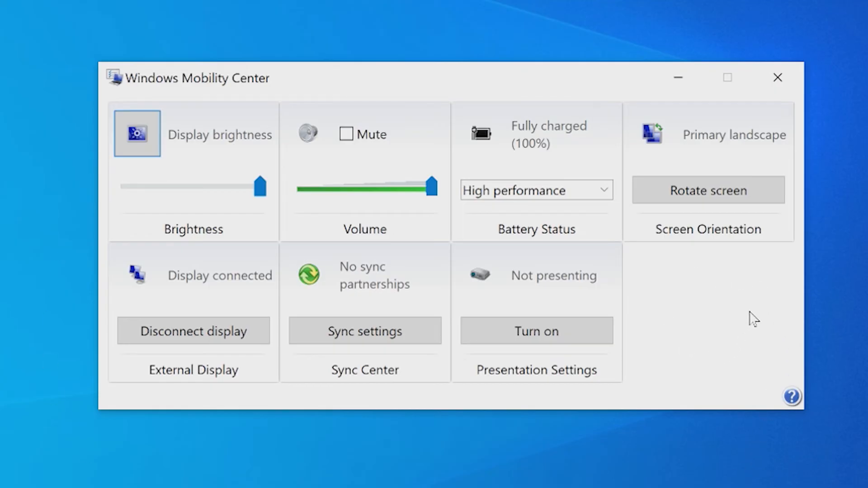